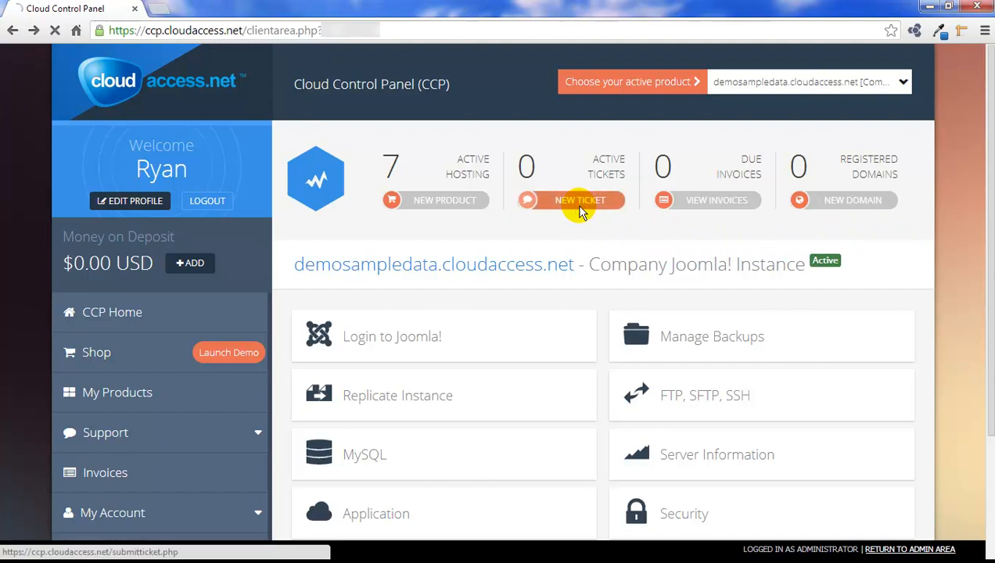
Start a new support ticket from the dashboard's Active Tickets area.
{"action": "left_click", "coordinate": [579, 200]}
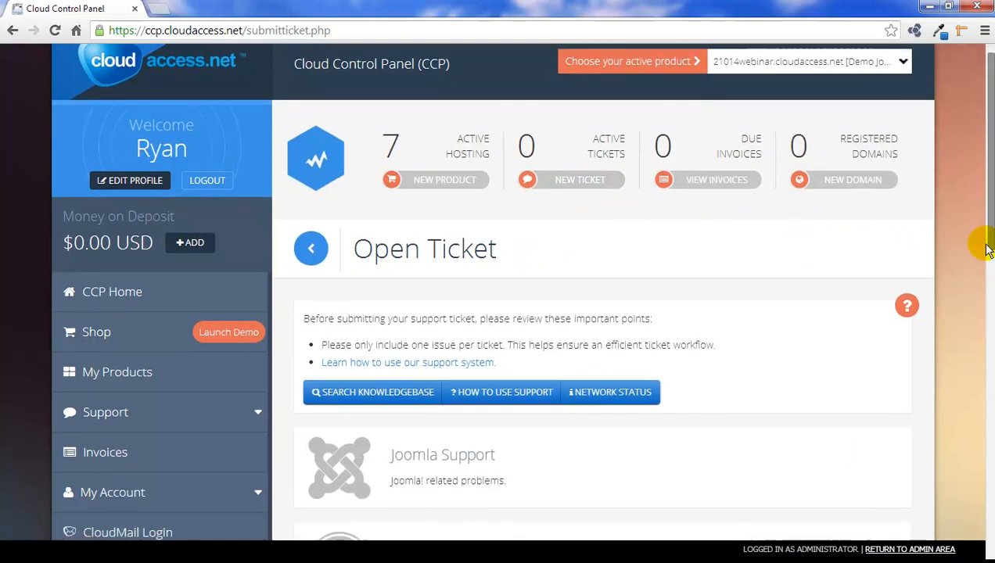
{"action": "scroll", "scroll_direction": "down", "scroll_amount": 3}
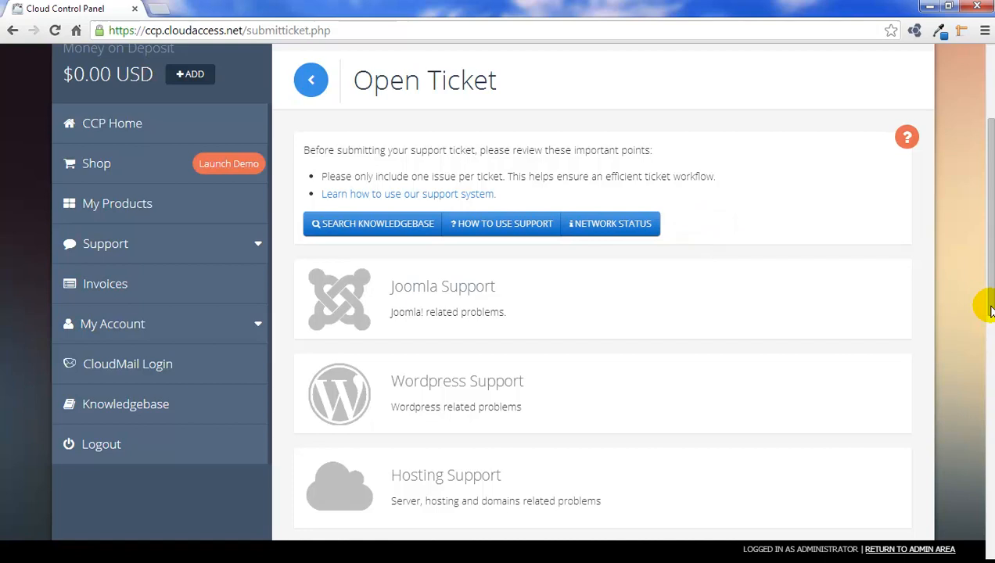
Select Hosting Support as the ticket department from the department cards.
{"action": "scroll", "scroll_direction": "down", "scroll_amount": 3}
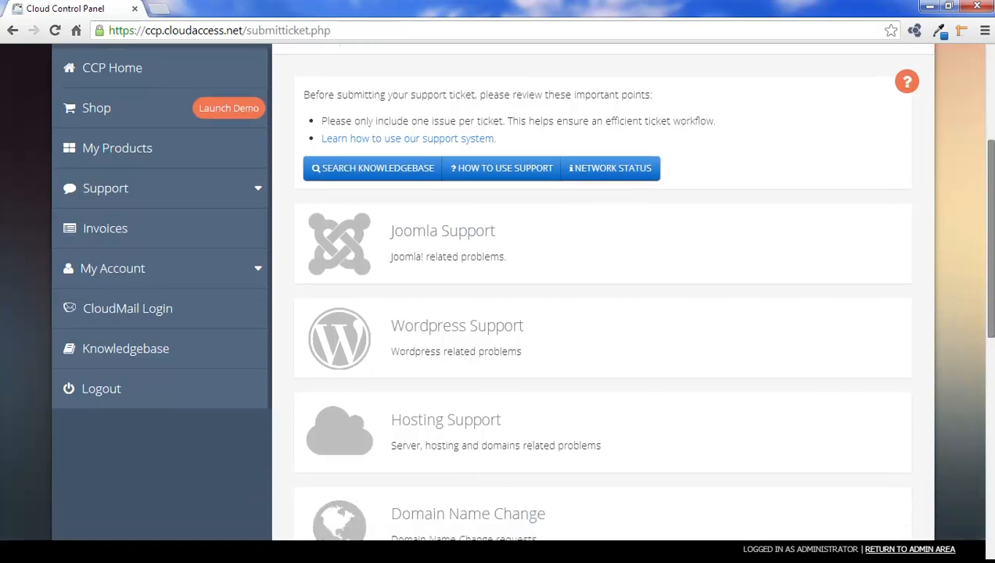
{"action": "scroll", "scroll_direction": "down", "scroll_amount": 3}
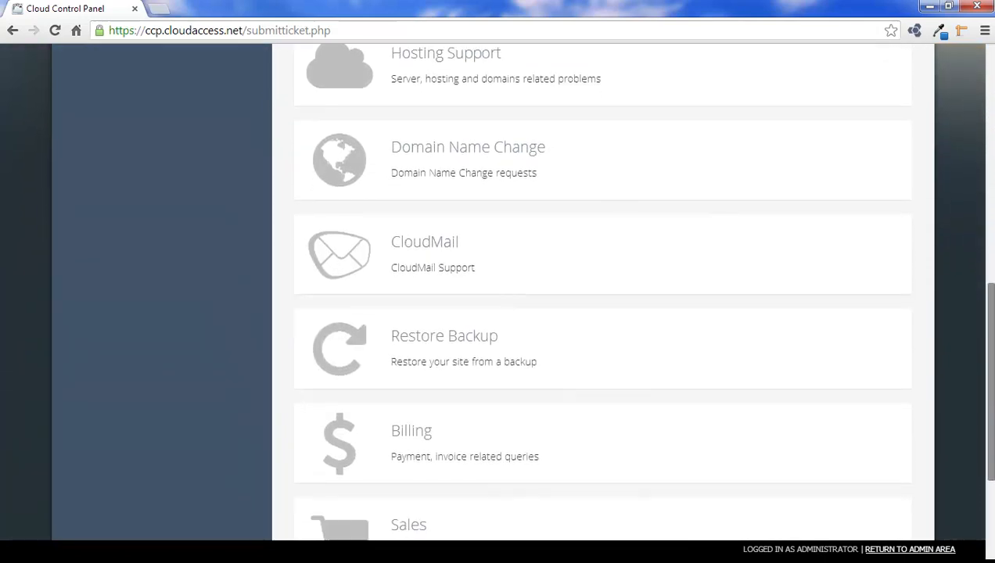
{"action": "scroll", "scroll_direction": "down", "scroll_amount": 3}
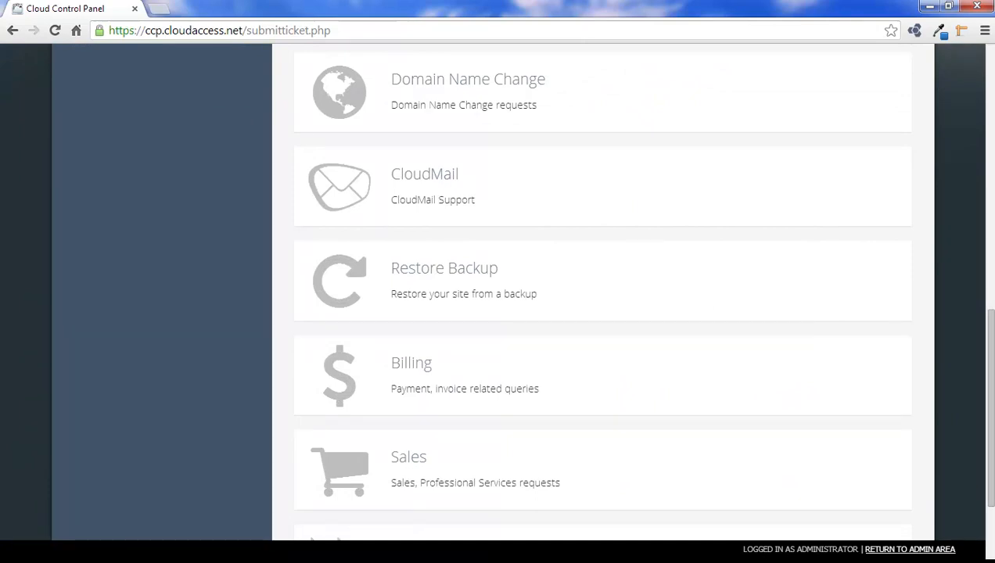
{"action": "scroll", "scroll_direction": "up", "scroll_amount": 3}
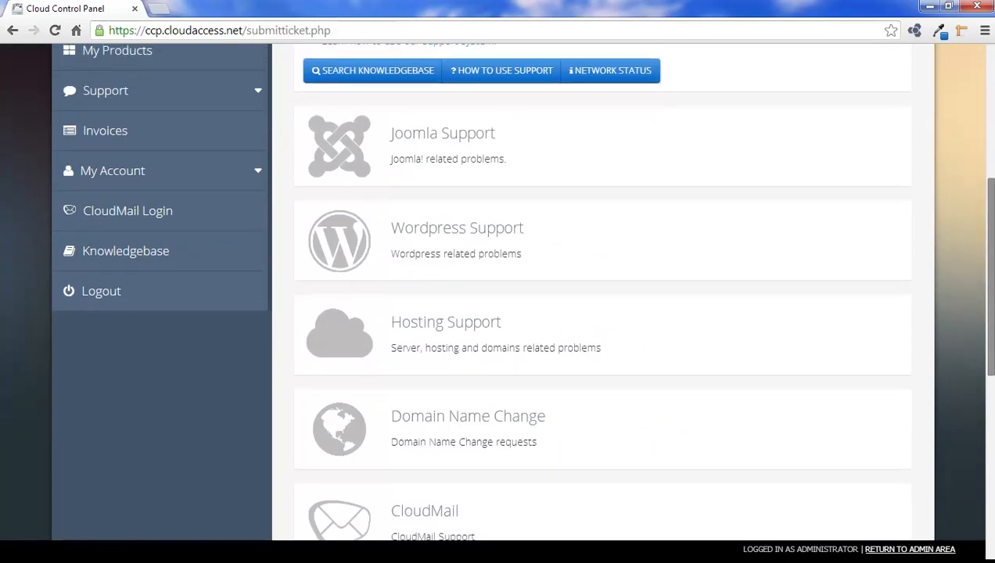
{"action": "mouse_move", "coordinate": [468, 346]}
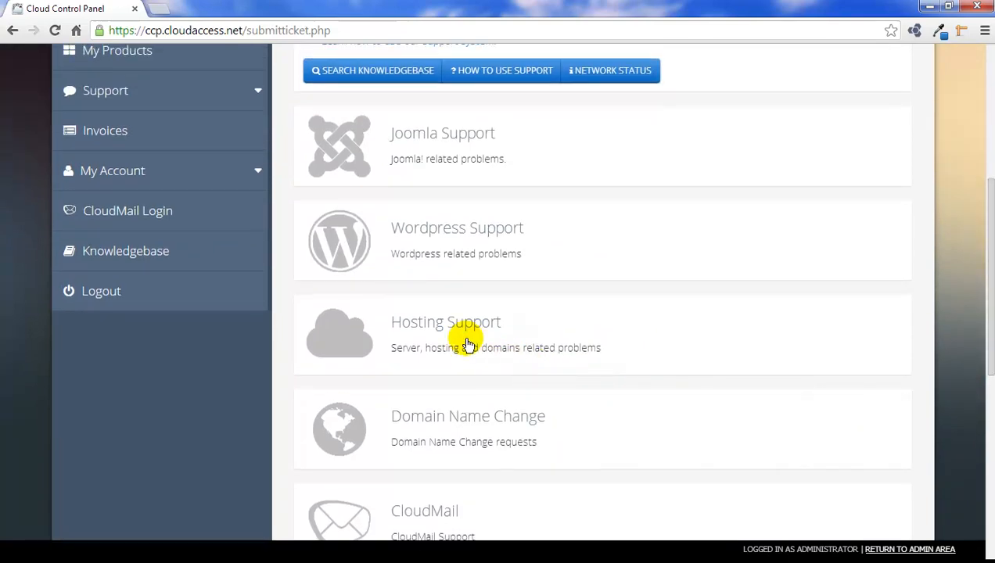
{"action": "left_click", "coordinate": [444, 322]}
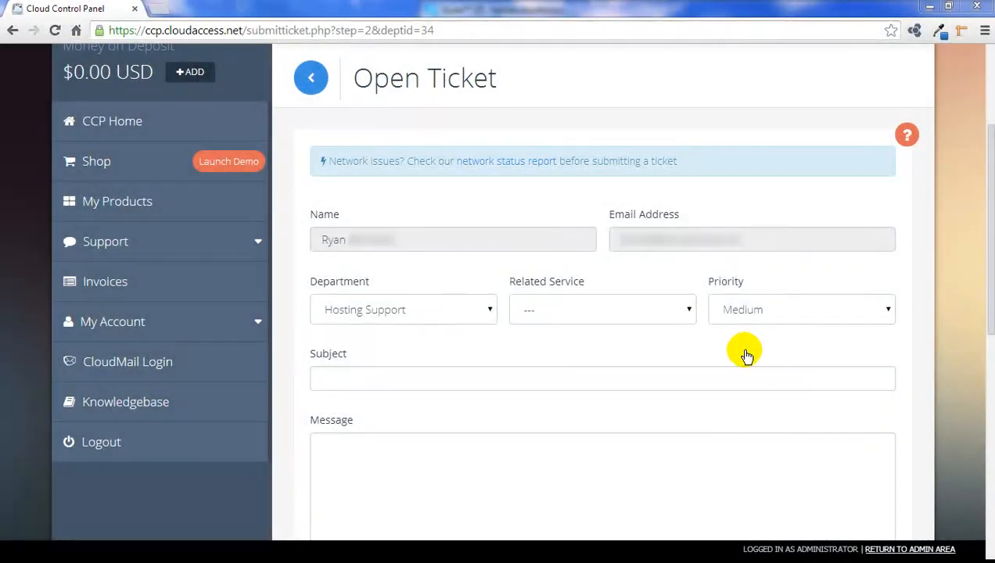
Relate the ticket to the demosampledata Joomla instance, keep Medium priority, and enter the subject.
{"action": "left_click", "coordinate": [601, 310]}
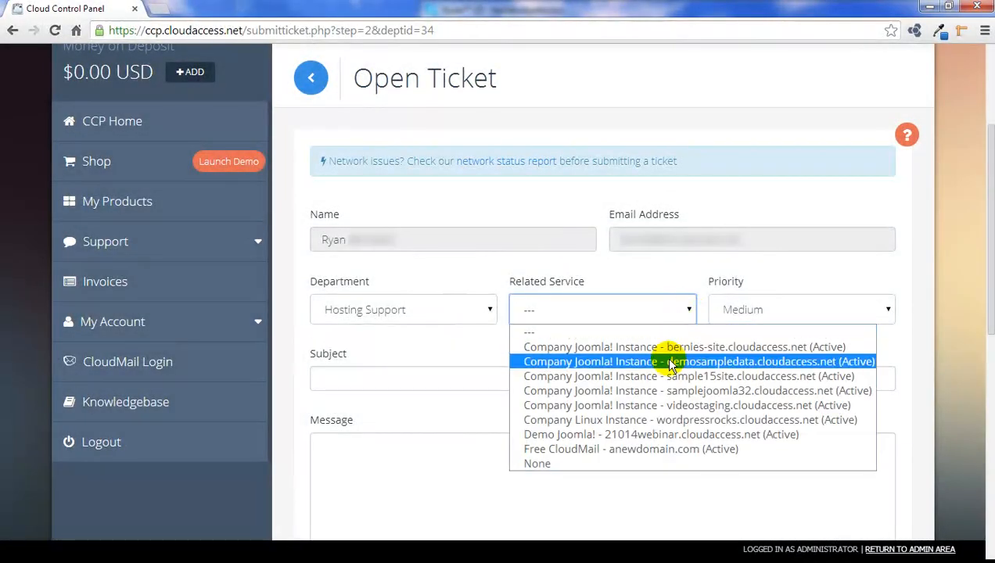
{"action": "left_click", "coordinate": [698, 360]}
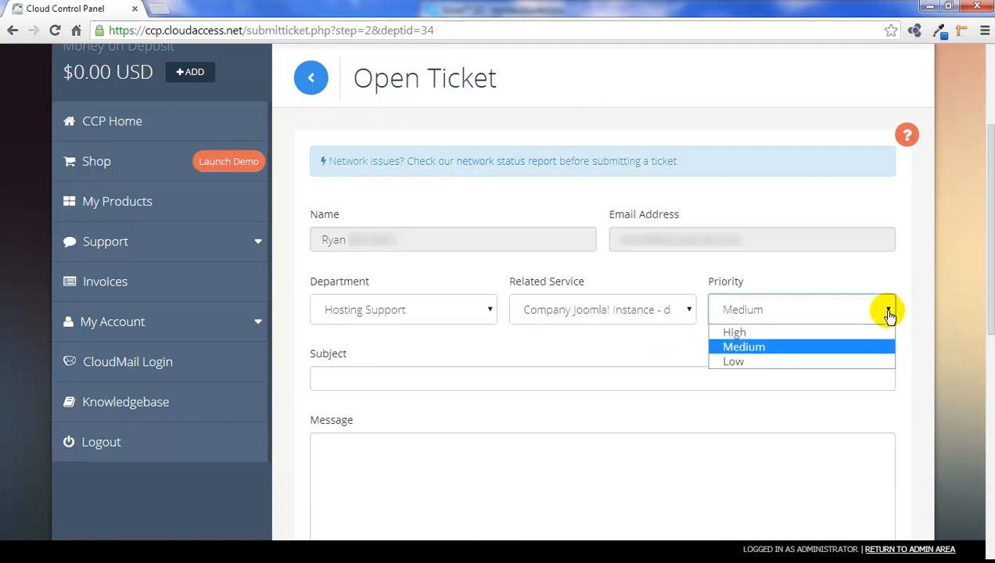
{"action": "left_click", "coordinate": [743, 348]}
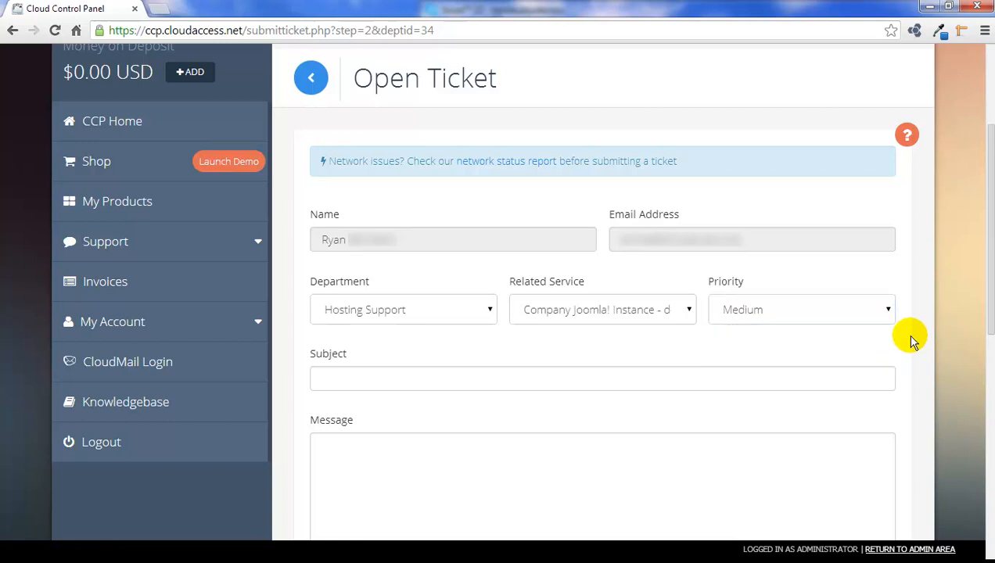
{"action": "type", "text": "Include a specific subject for the ticket"}
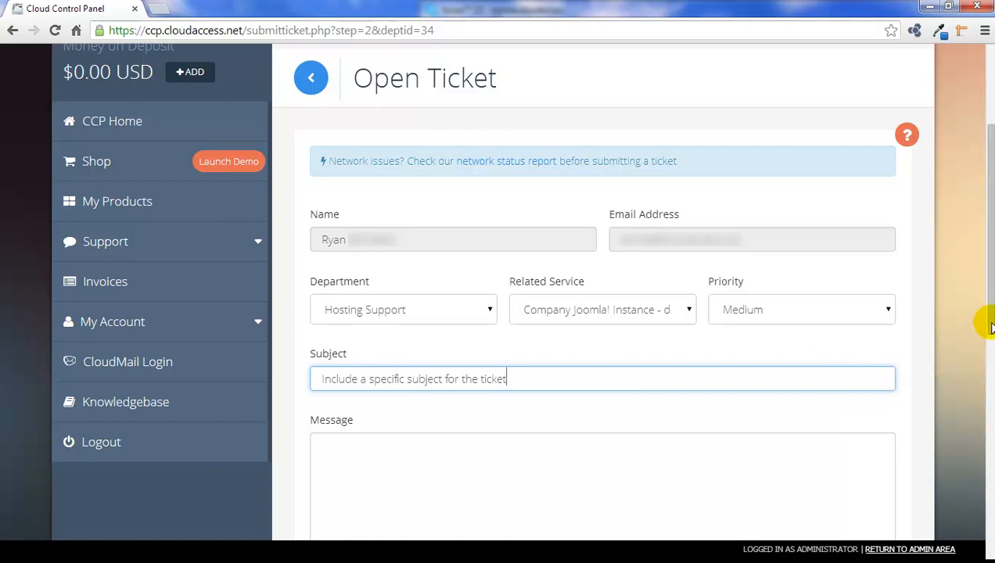
{"action": "scroll", "scroll_direction": "down", "scroll_amount": 3}
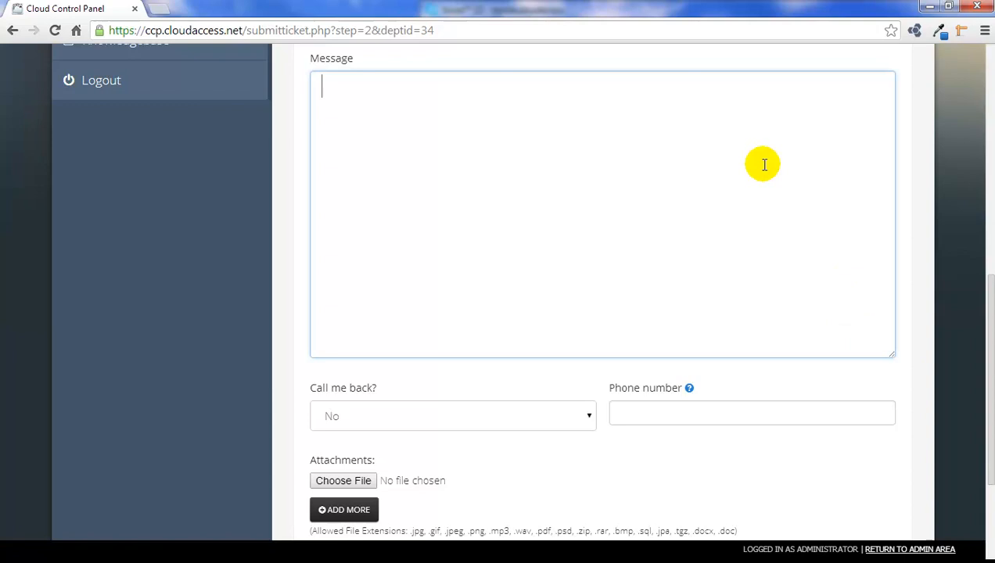
Write the message: explain the problem with details, one ticket per issue, additional tickets as needed.
{"action": "type", "text": "Explain the problem you're experiencing completely."}
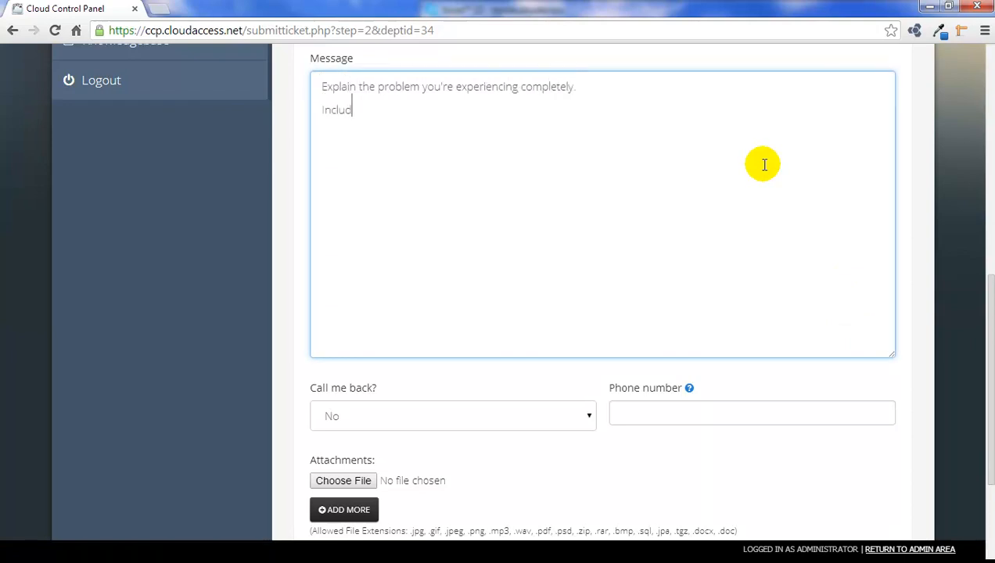
{"action": "type", "text": "e as many details as possible."}
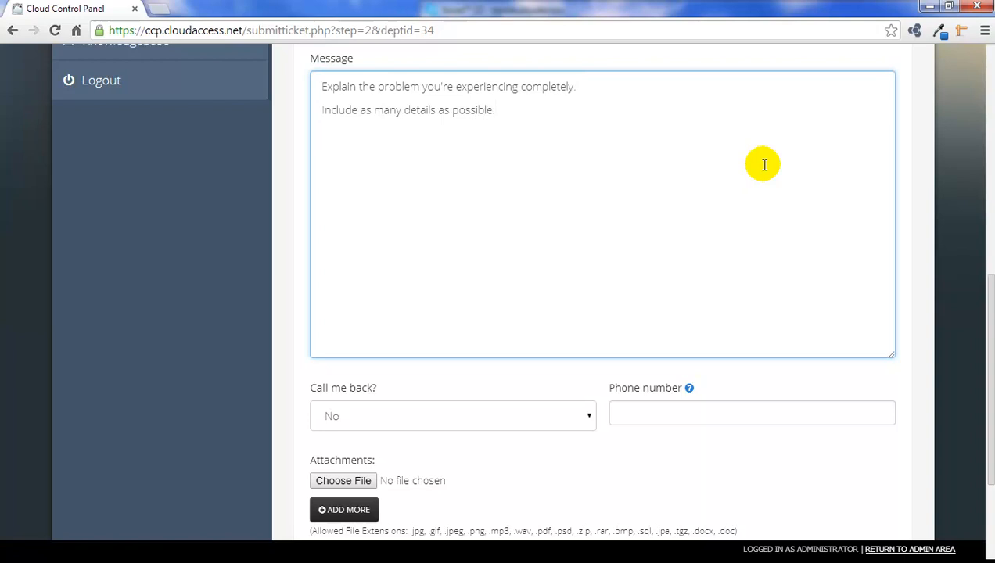
{"action": "type", "text": "Please only open one ticket per issue."}
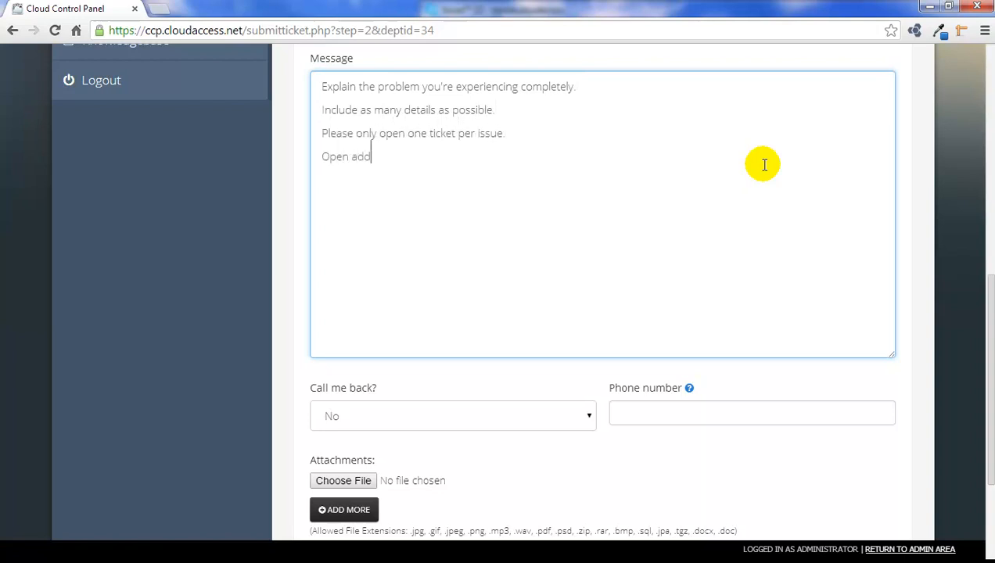
{"action": "type", "text": "itional tickets as needed."}
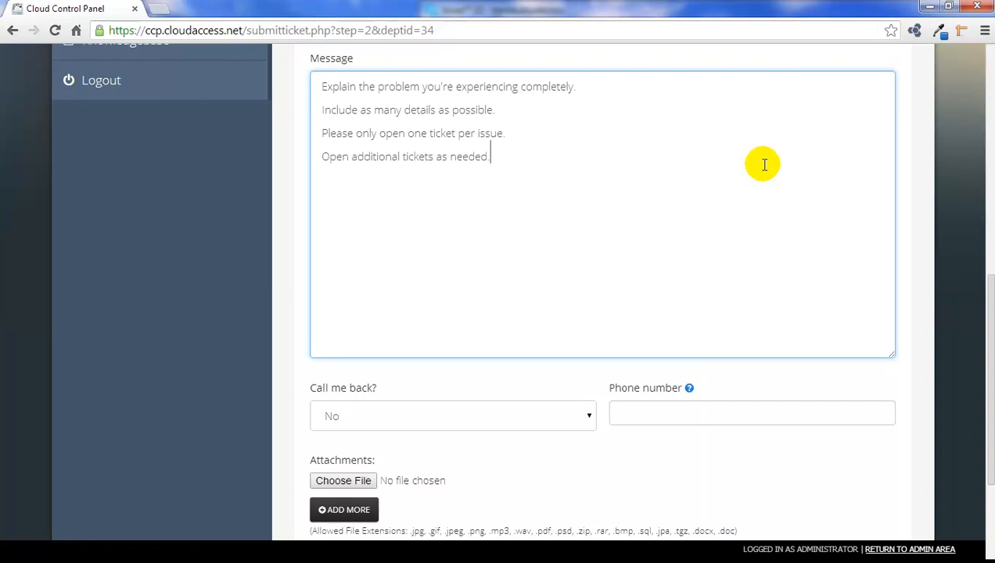
{"action": "mouse_move", "coordinate": [987, 304]}
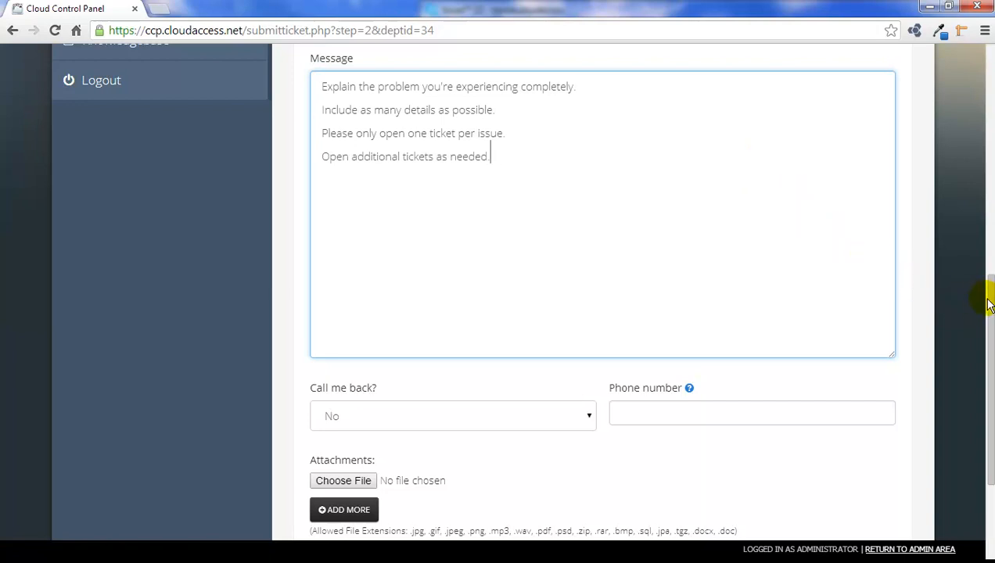
{"action": "scroll", "scroll_direction": "down", "scroll_amount": 3}
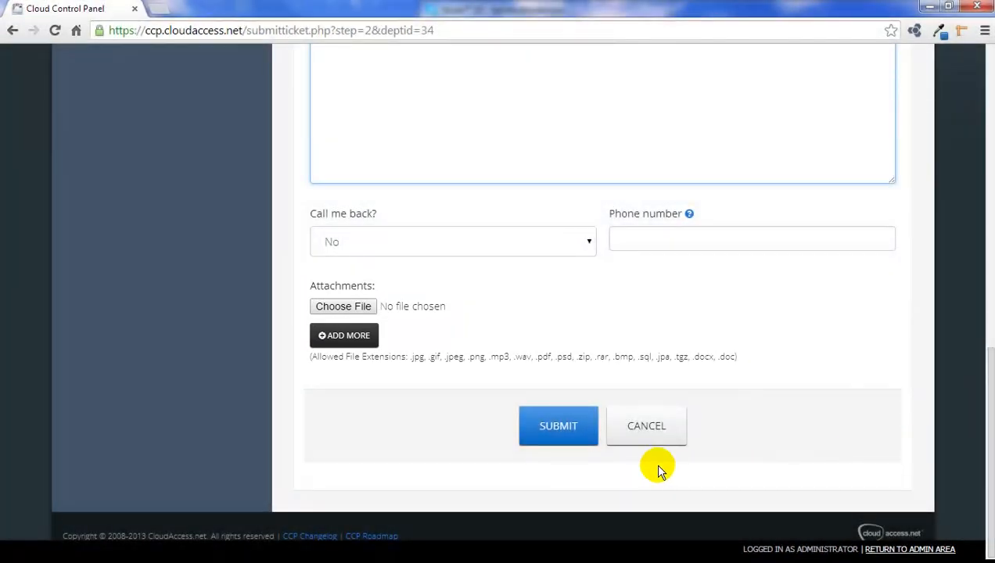
Submit the ticket so the Ticket Created #746042 confirmation appears.
{"action": "left_click", "coordinate": [557, 426]}
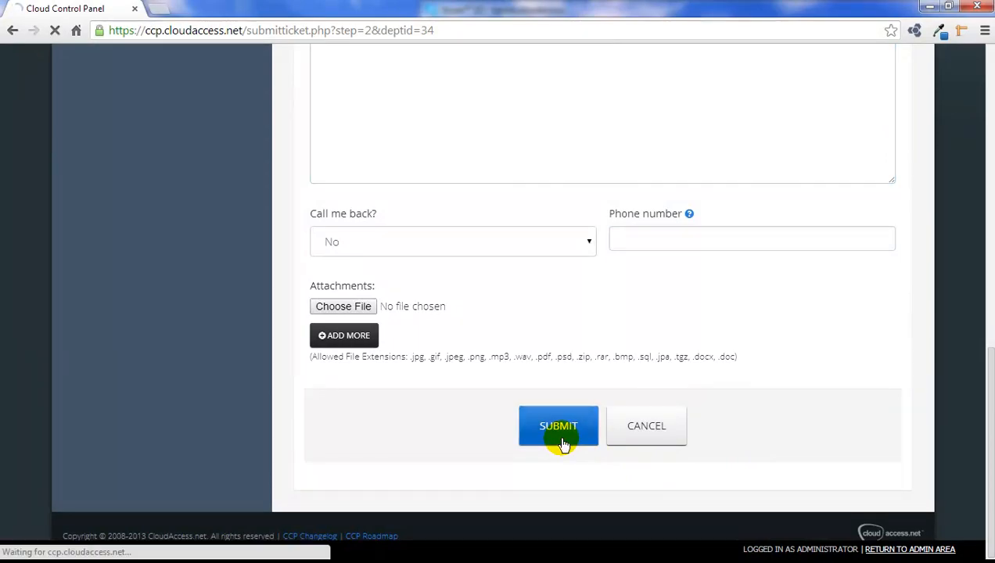
{"action": "left_click", "coordinate": [559, 425]}
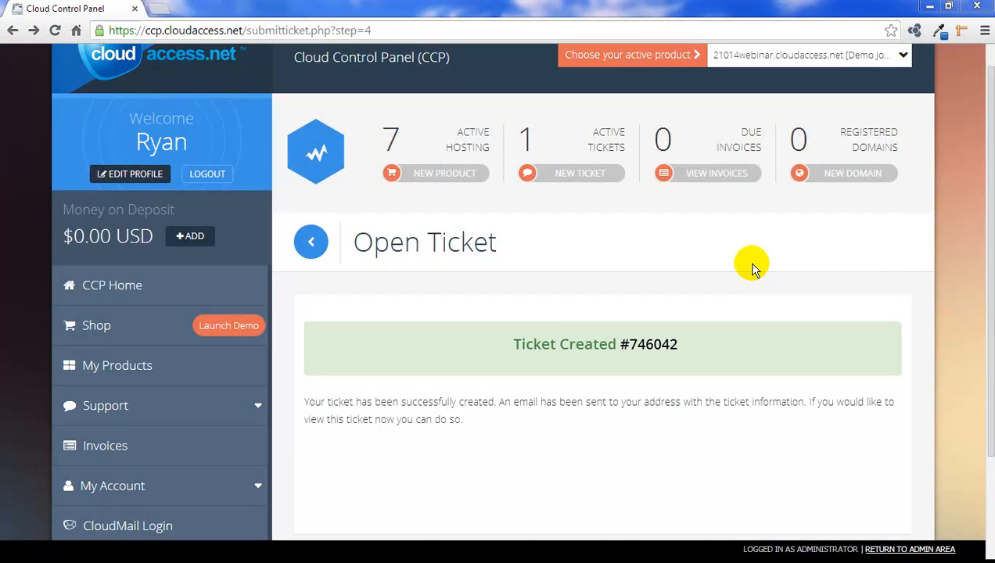
{"action": "mouse_move", "coordinate": [651, 236]}
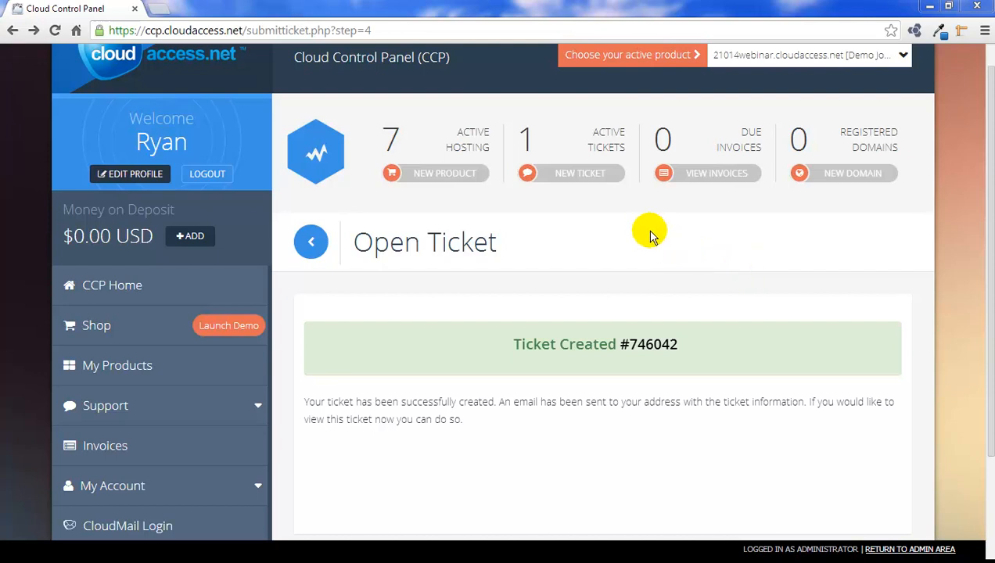
View My Support Tickets, where ticket #746042 is listed as Open.
{"action": "left_click", "coordinate": [598, 153]}
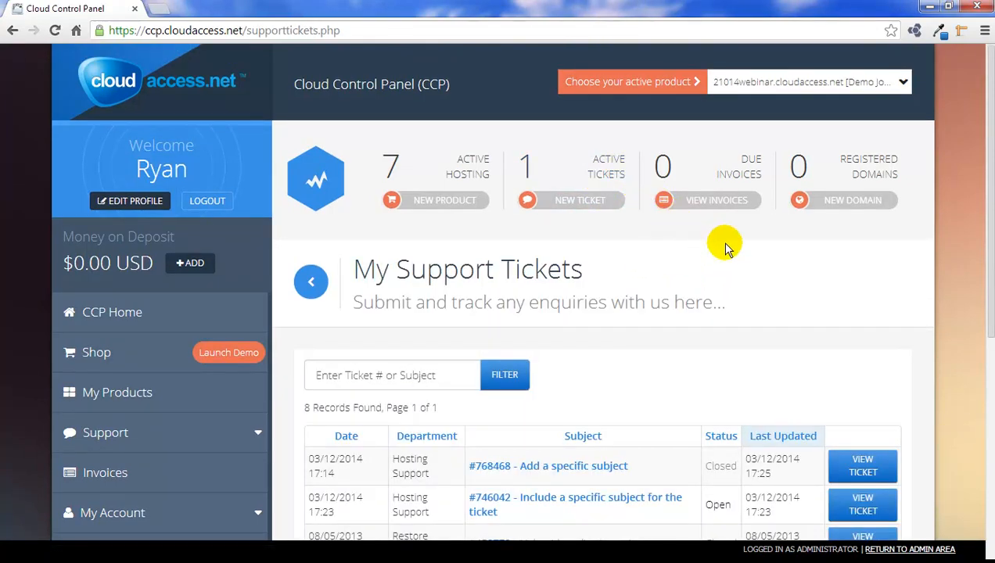
{"action": "mouse_move", "coordinate": [989, 266]}
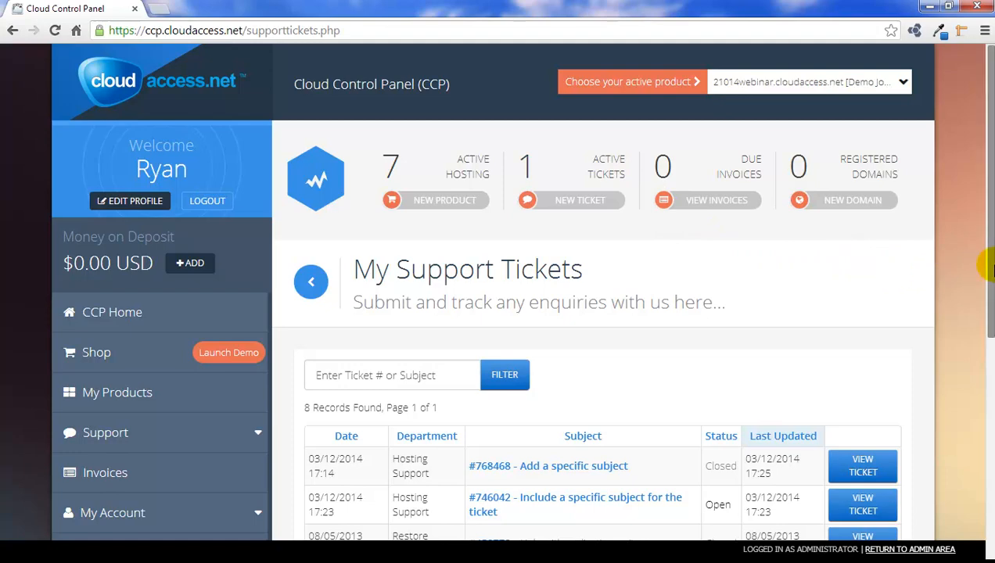
{"action": "scroll", "scroll_direction": "down", "scroll_amount": 3}
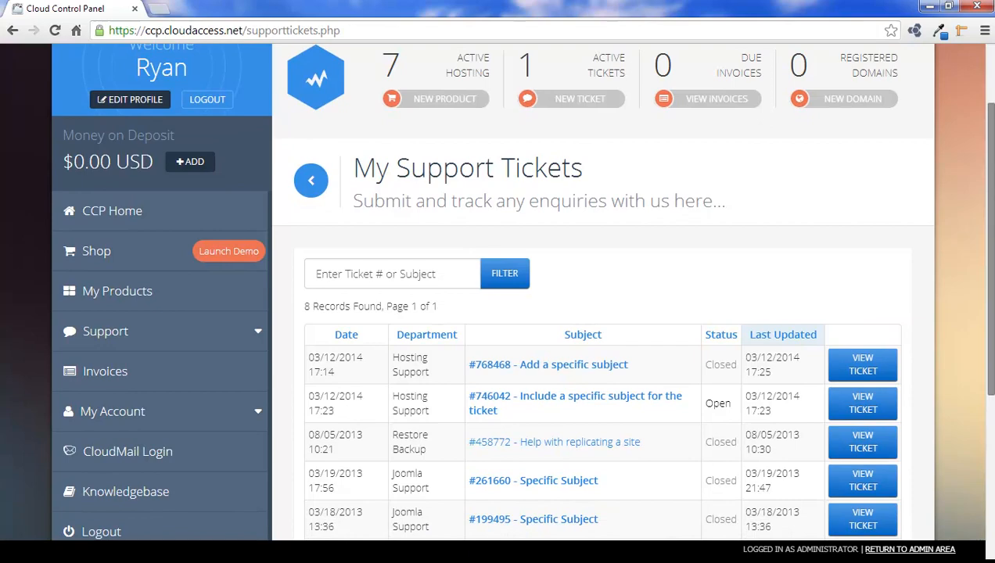